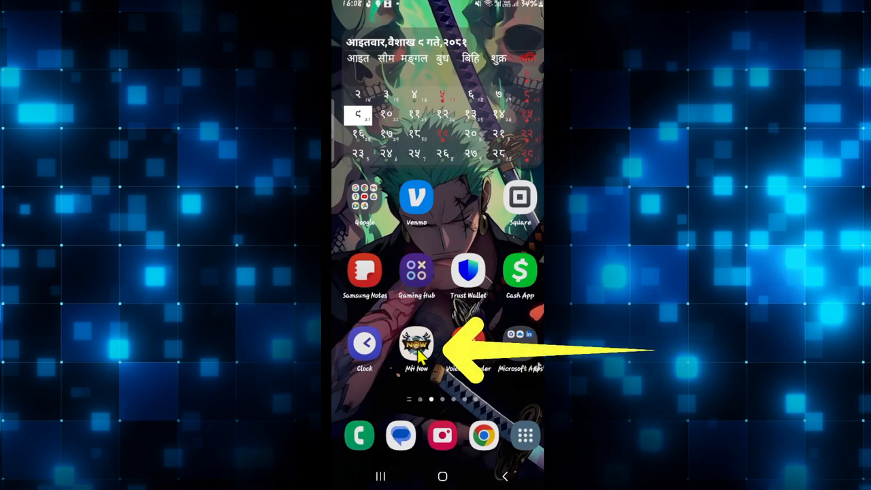
- Open the App info page for MH Now from its home-screen icon
click(416, 344)
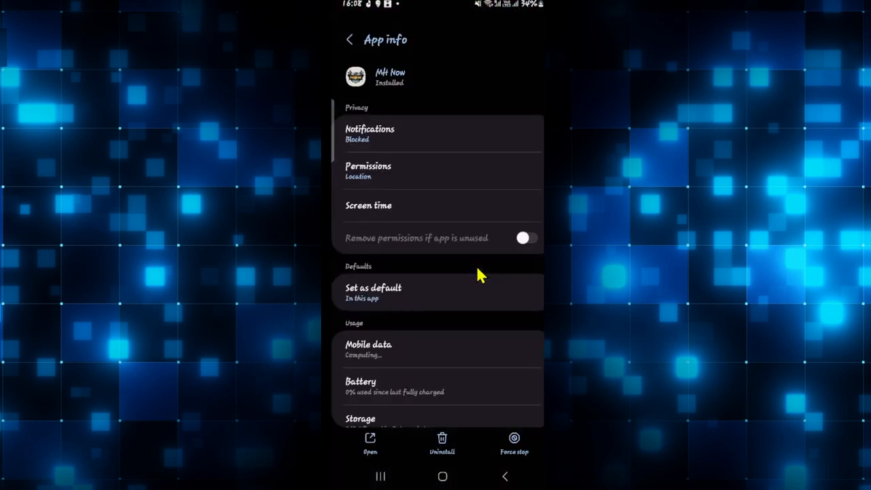
- Force-stop MH Now from App info and confirm with OK
click(526, 238)
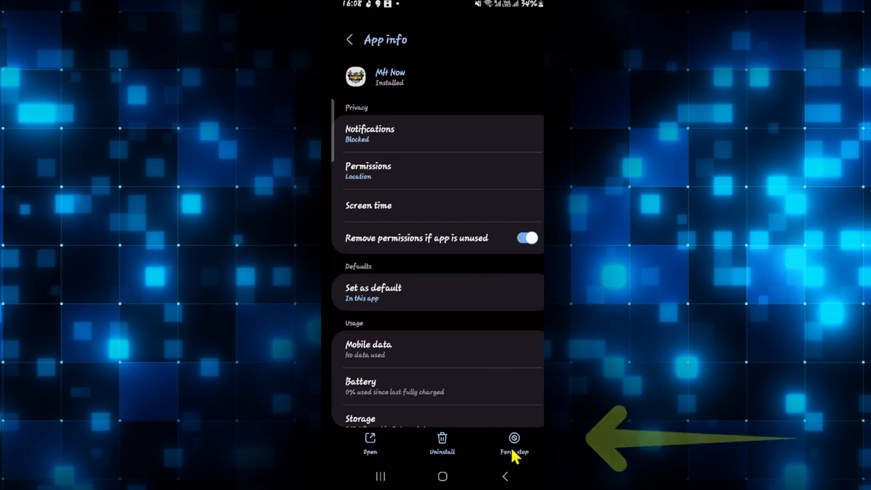
click(513, 443)
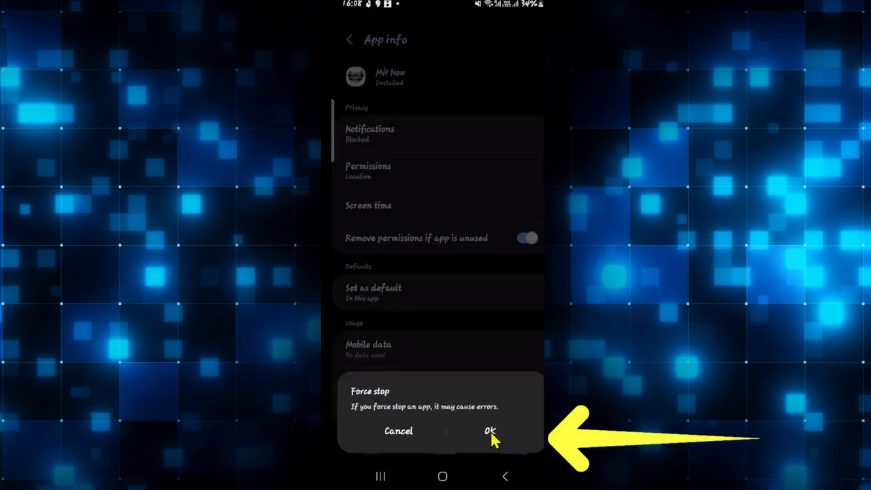
click(490, 431)
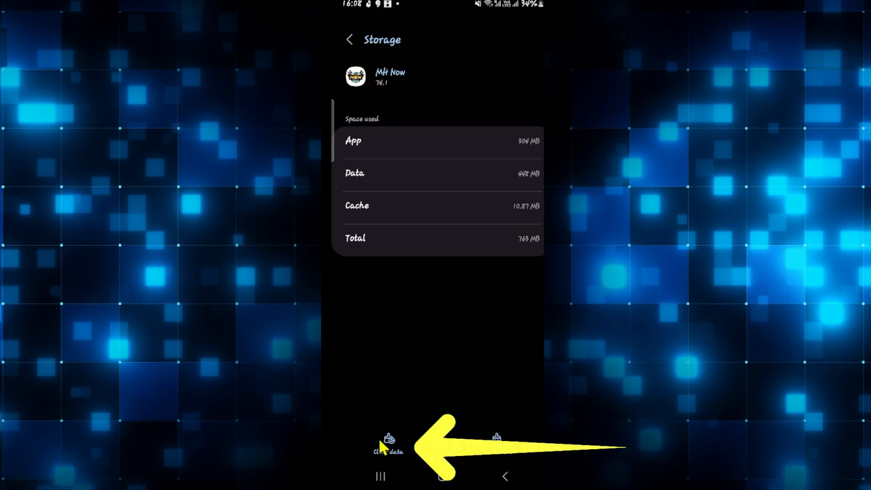
- Clear MH Now's stored data (448 MB) and return home
click(388, 442)
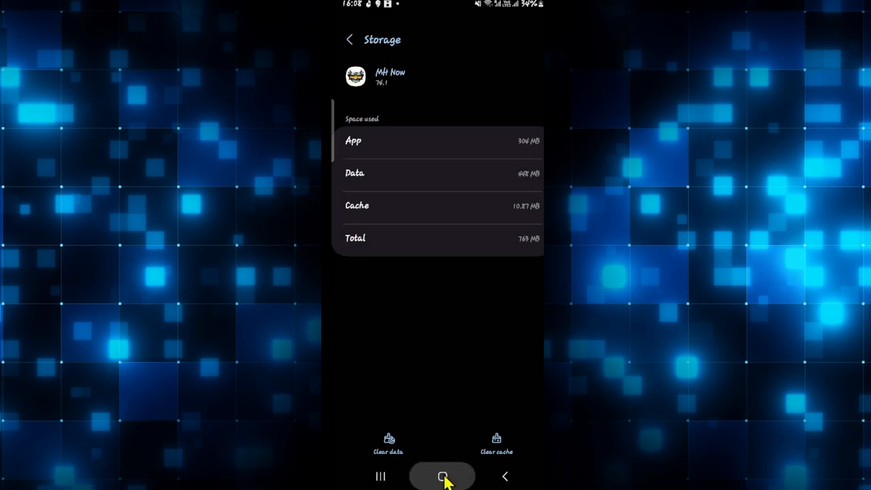
click(443, 476)
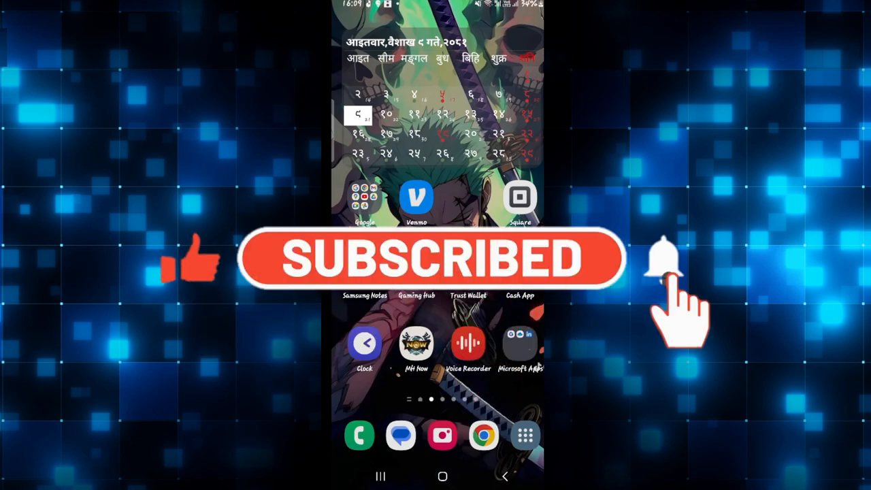
click(664, 259)
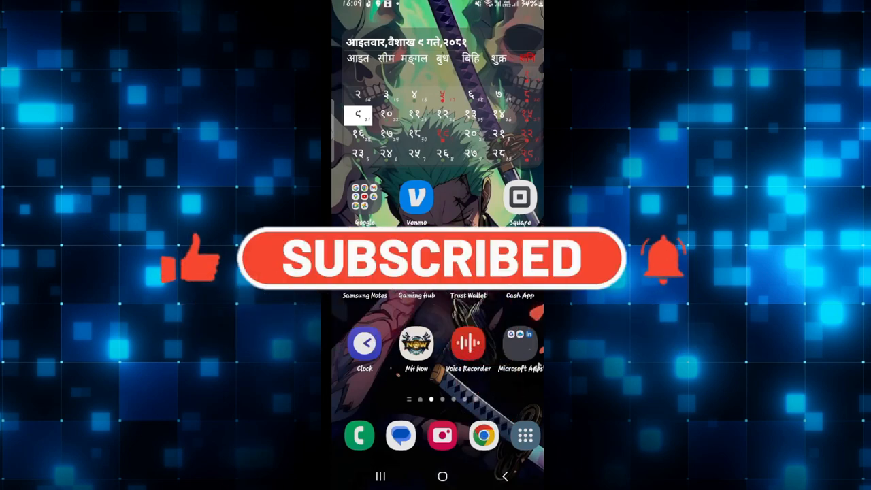